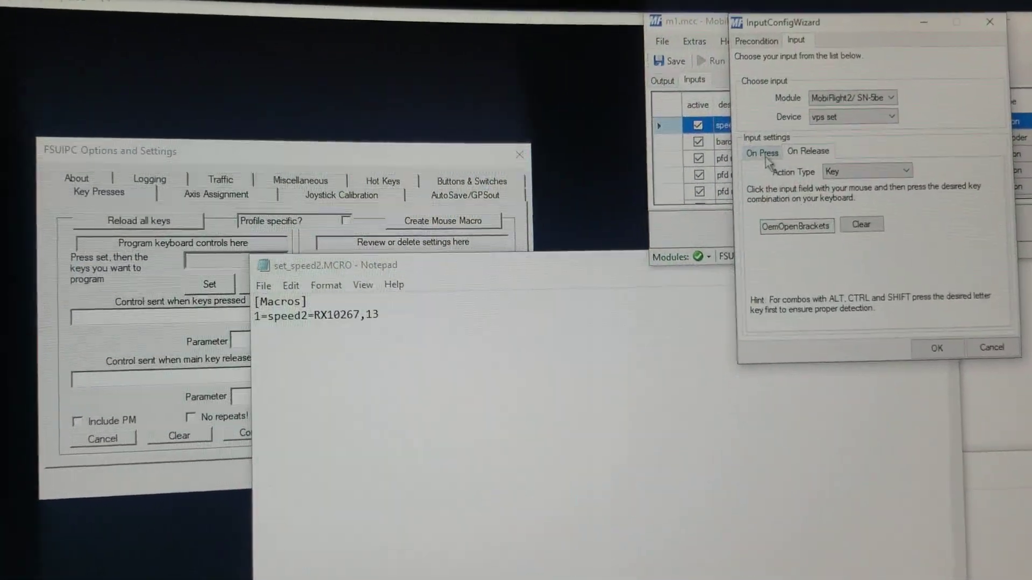
left_click(867, 171)
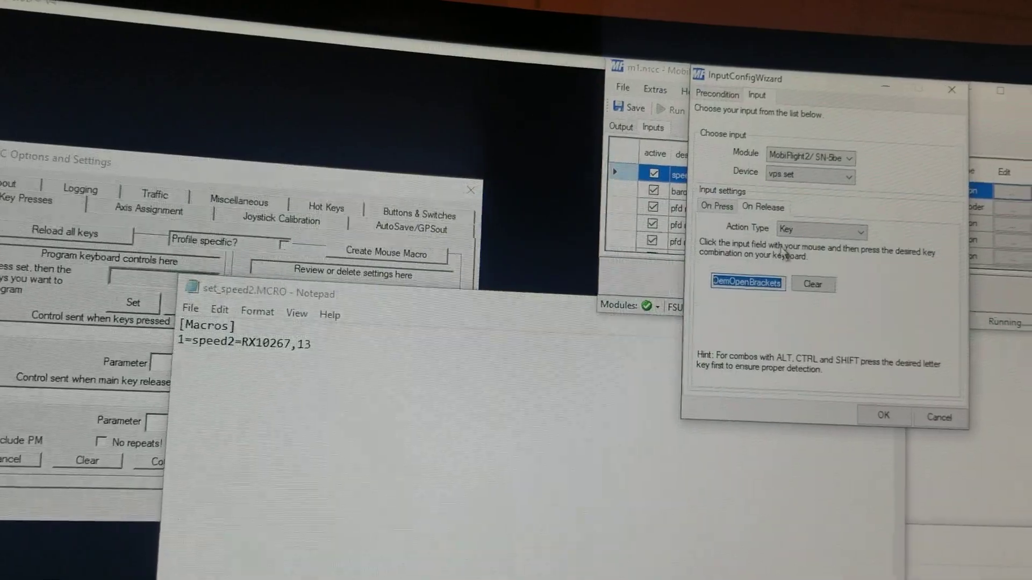
left_click(852, 230)
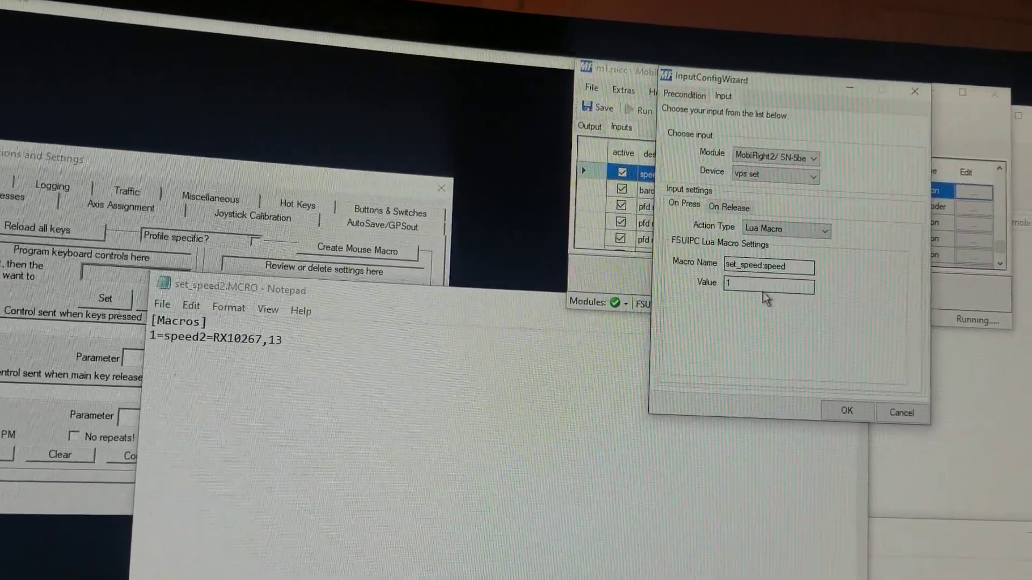
left_click(785, 228)
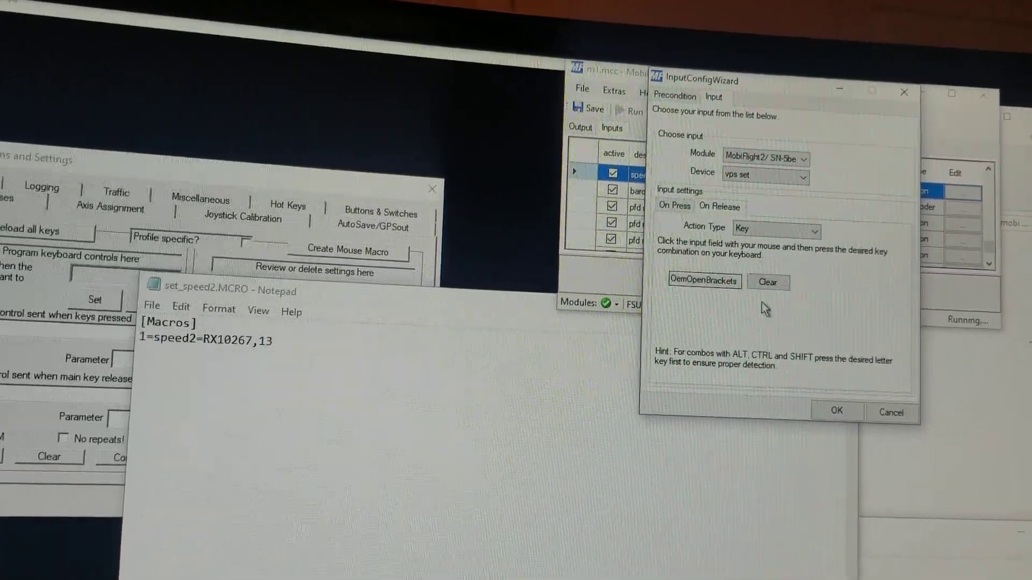